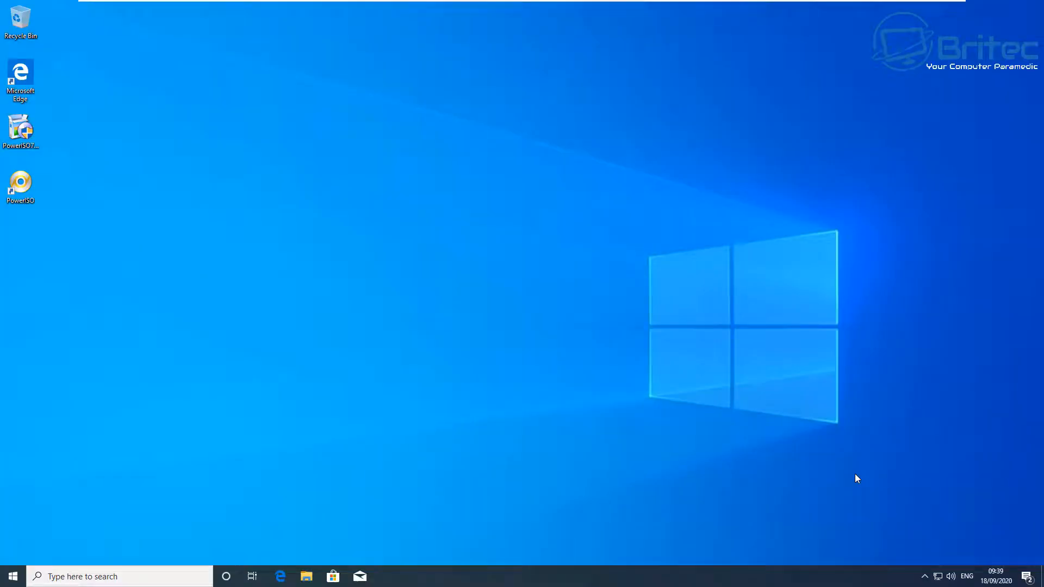
mouse_move(855, 477)
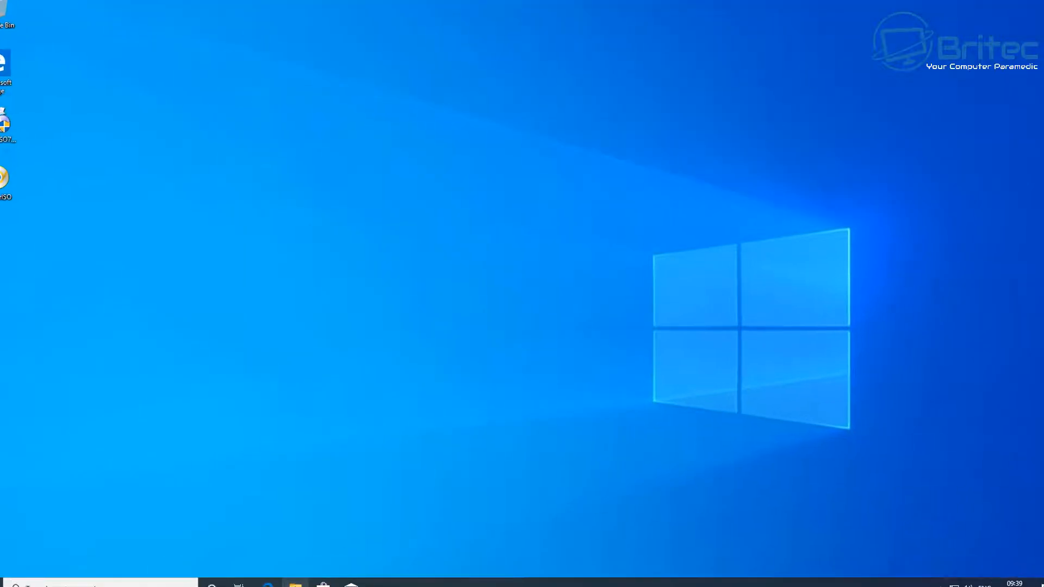
View This PC in File Explorer, showing C: with 15.4 GB free of 59.3 GB
click(295, 585)
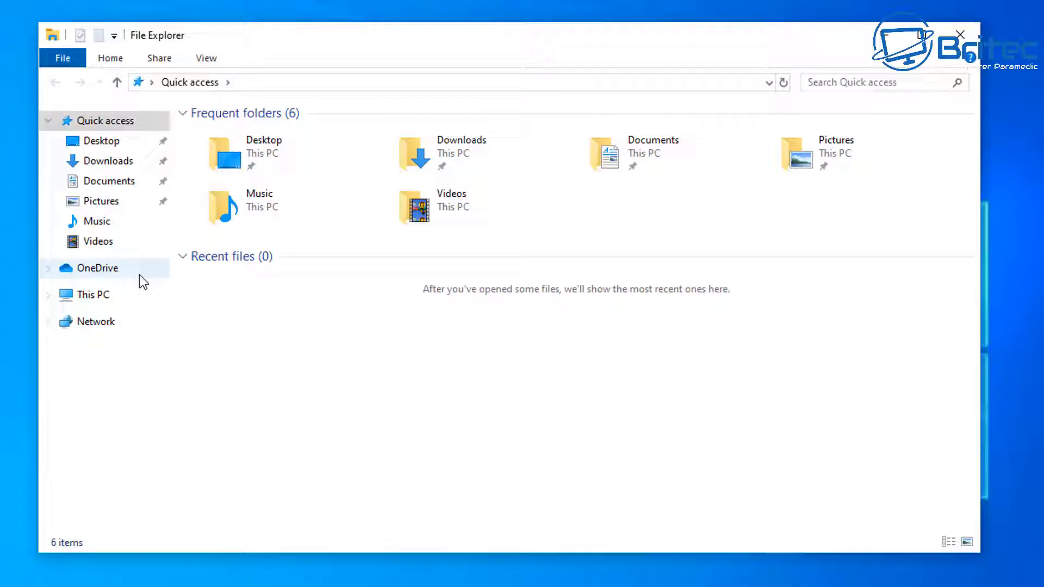
click(93, 295)
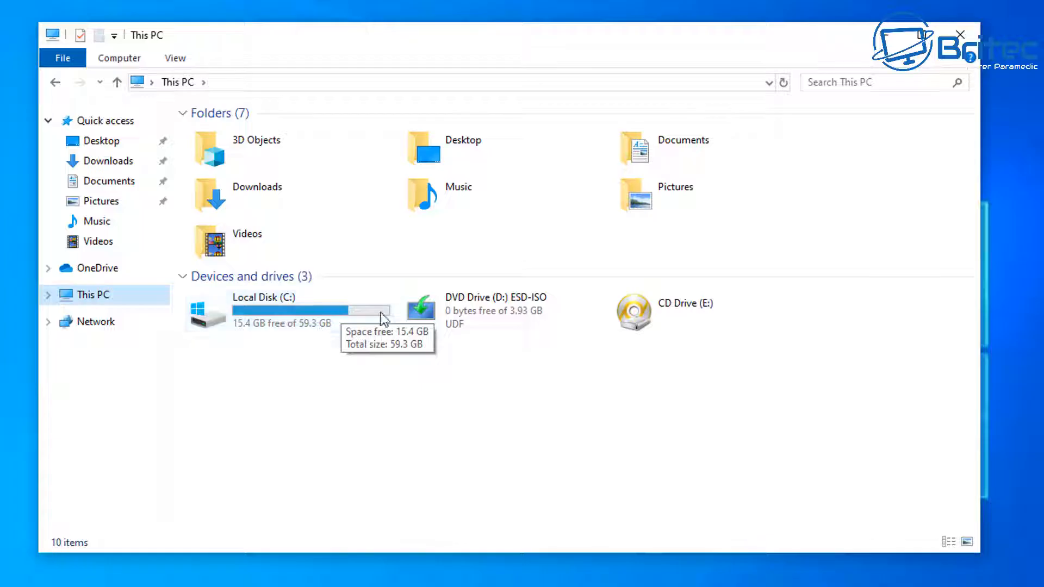
mouse_move(250, 346)
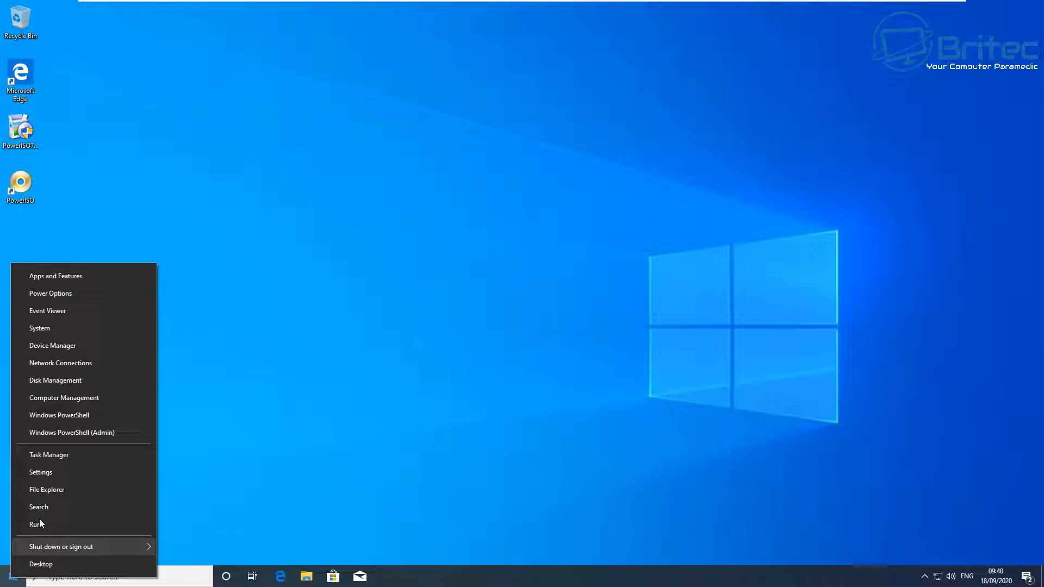
Inspect Disk 0's Recovery, 99 MB EFI and 59.37 GB C: partitions, then close Disk Management
click(85, 386)
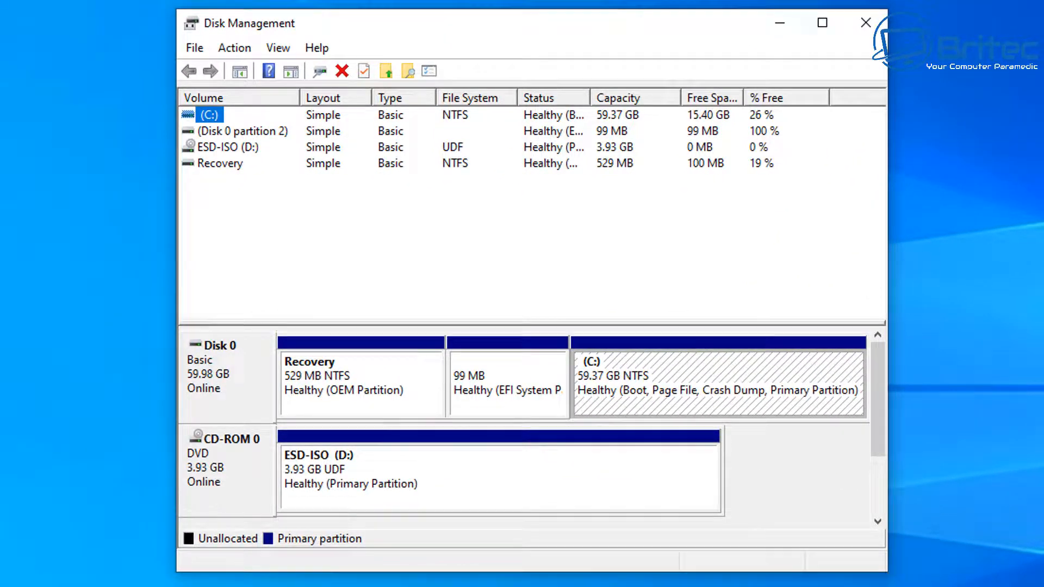
click(243, 130)
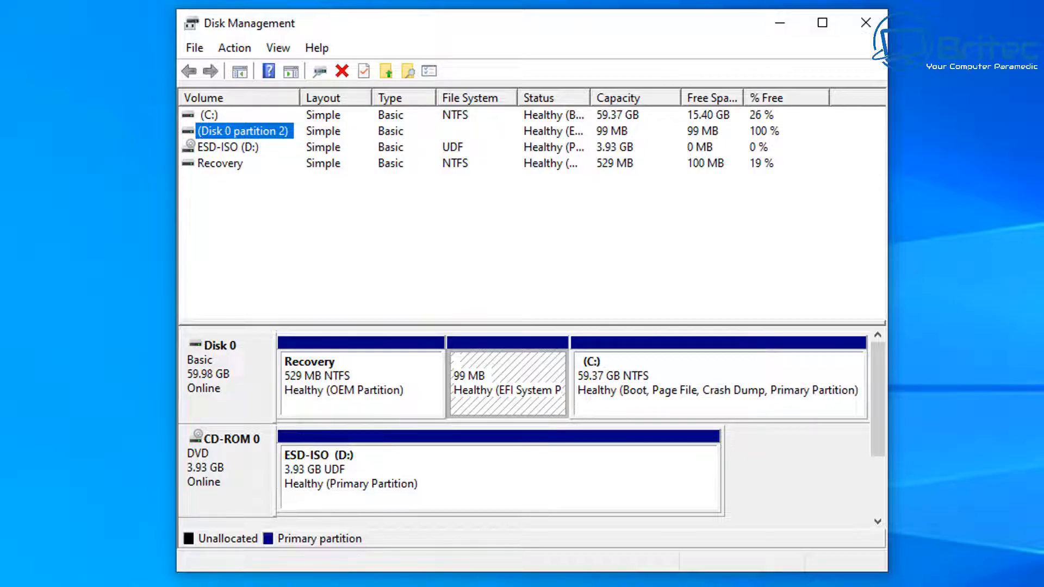
click(865, 22)
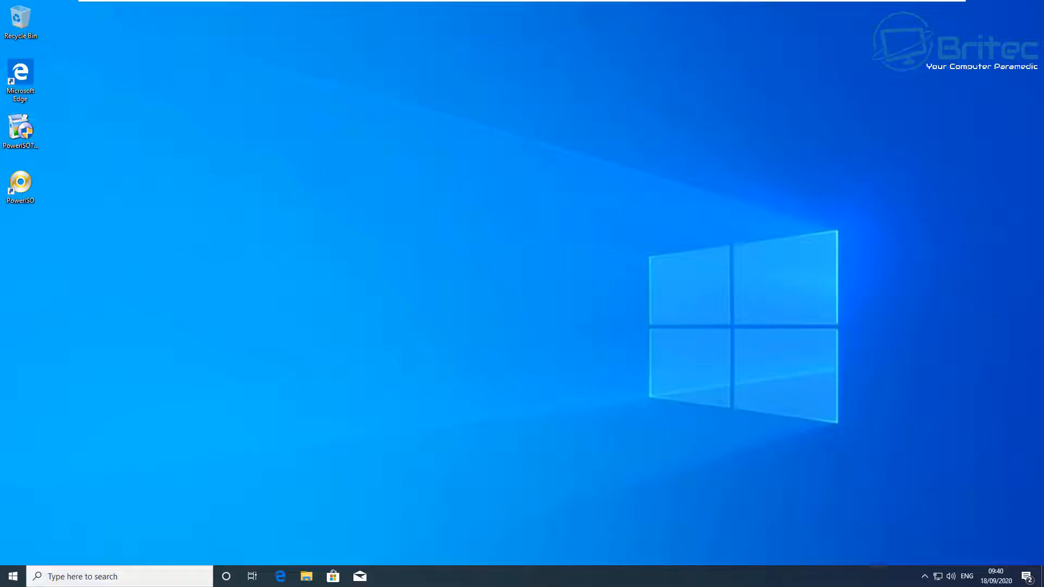
Shut down the Windows 10 guest from the Start menu's power options
click(11, 577)
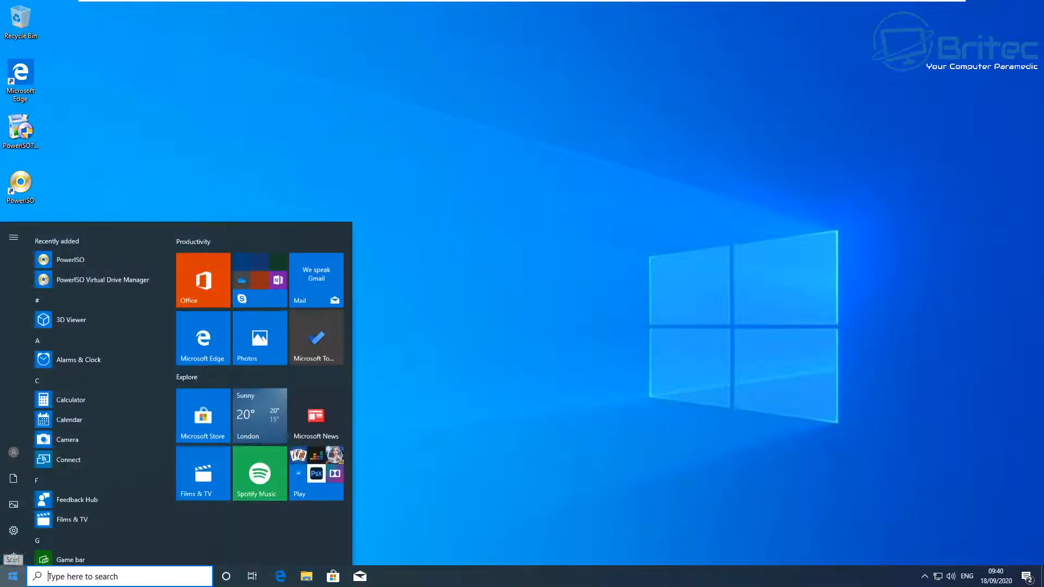
click(13, 553)
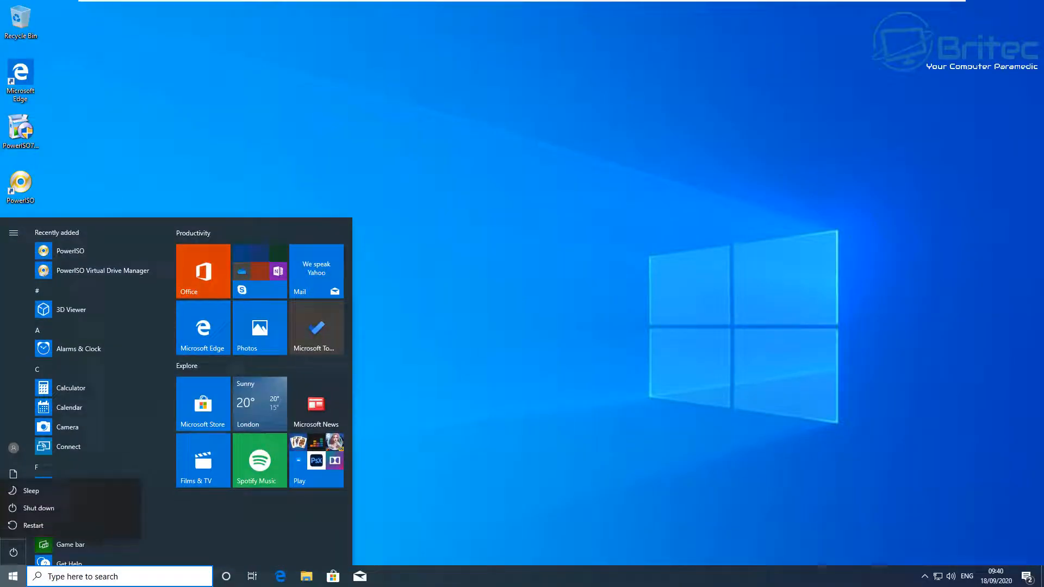
click(32, 508)
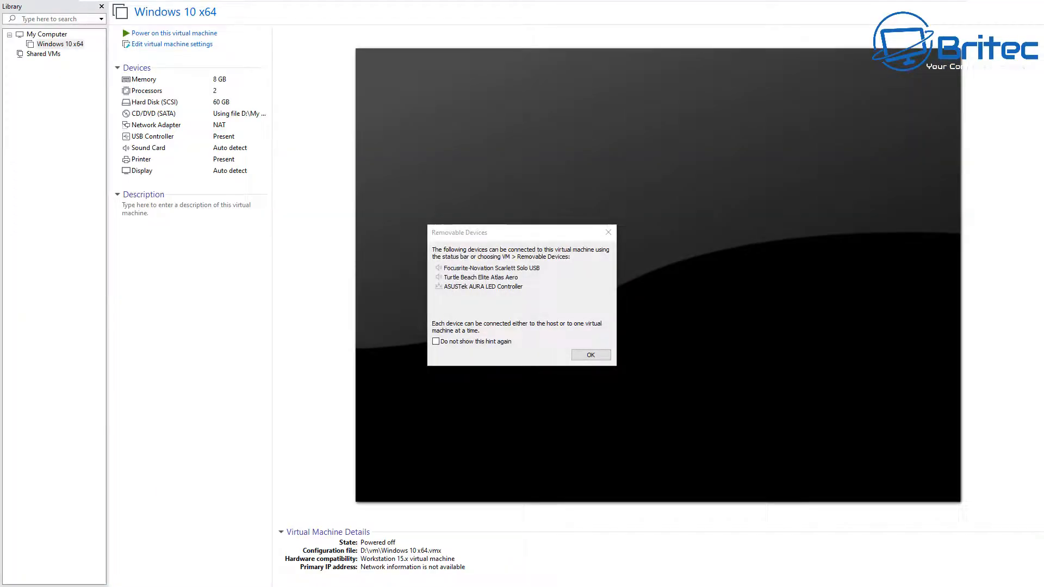
Dismiss the removable devices hint and view the 60 GB Hard Disk (SCSI) settings
click(590, 355)
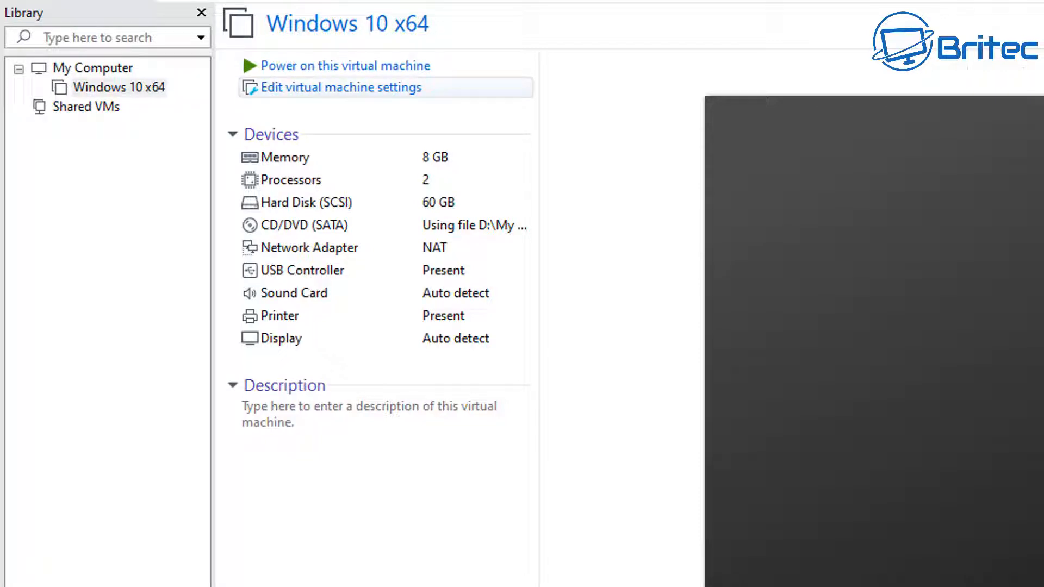
click(339, 87)
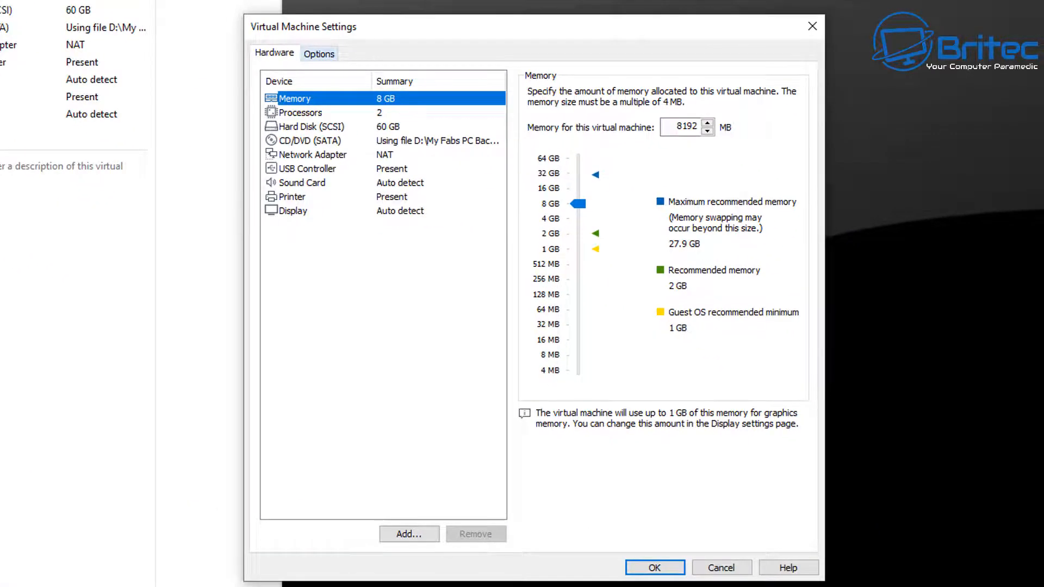
click(310, 126)
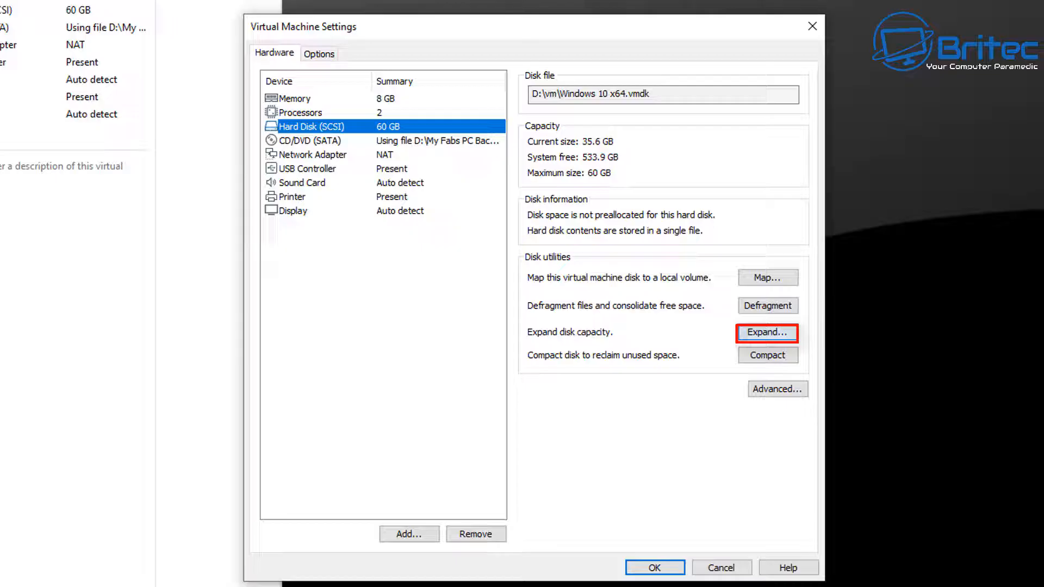
Expand the virtual disk's maximum size to 100 GB and acknowledge the success message
click(767, 333)
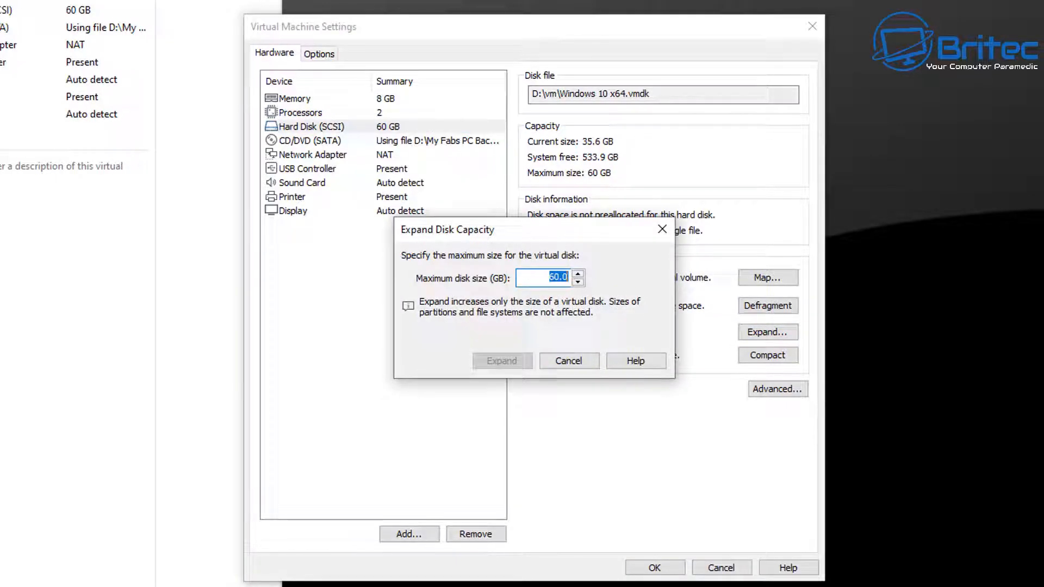
text(1)
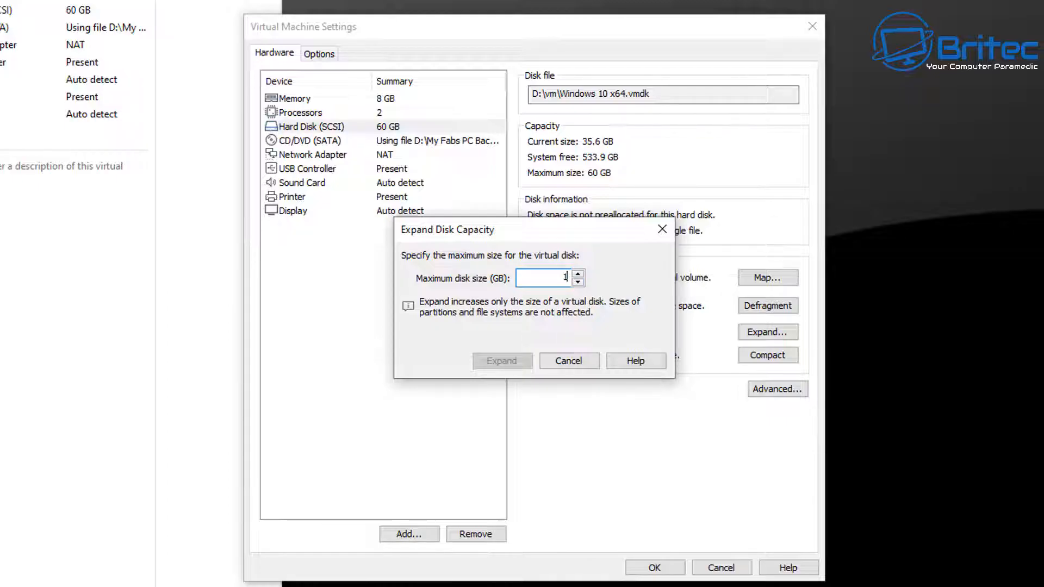
text(00)
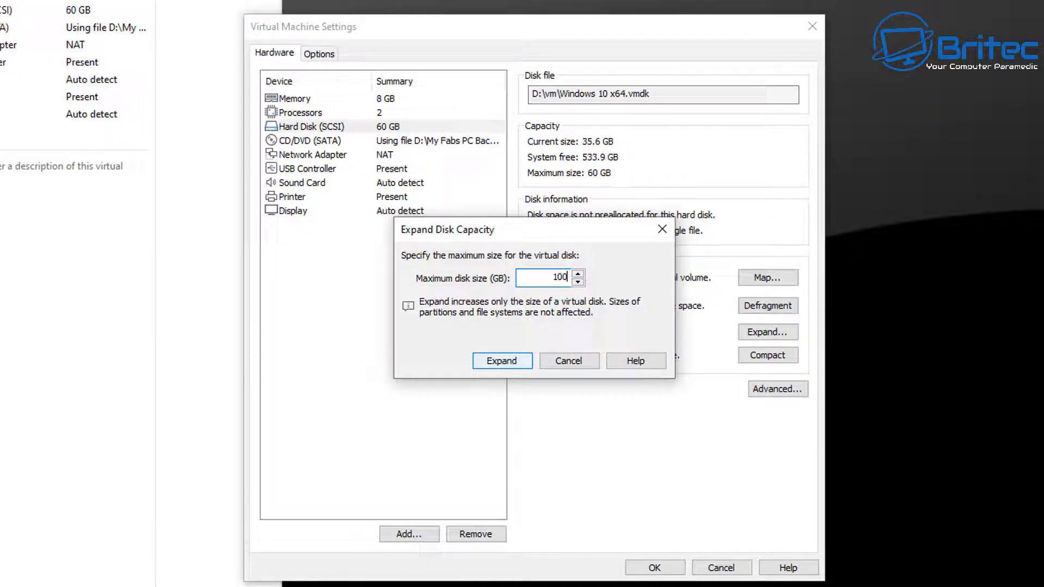
click(502, 360)
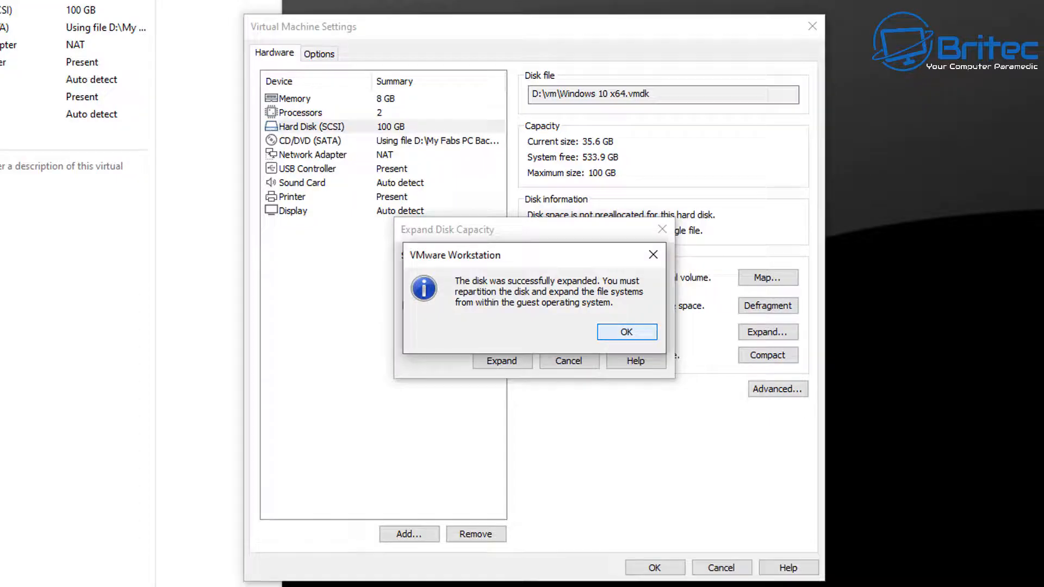
click(625, 331)
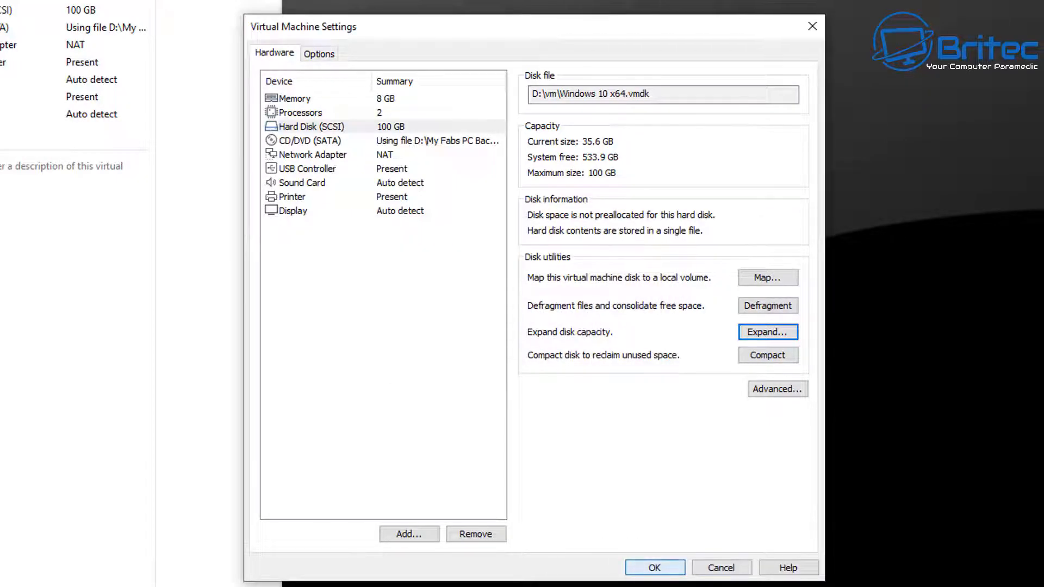
Save and close the Virtual Machine Settings with the 100 GB disk
click(654, 568)
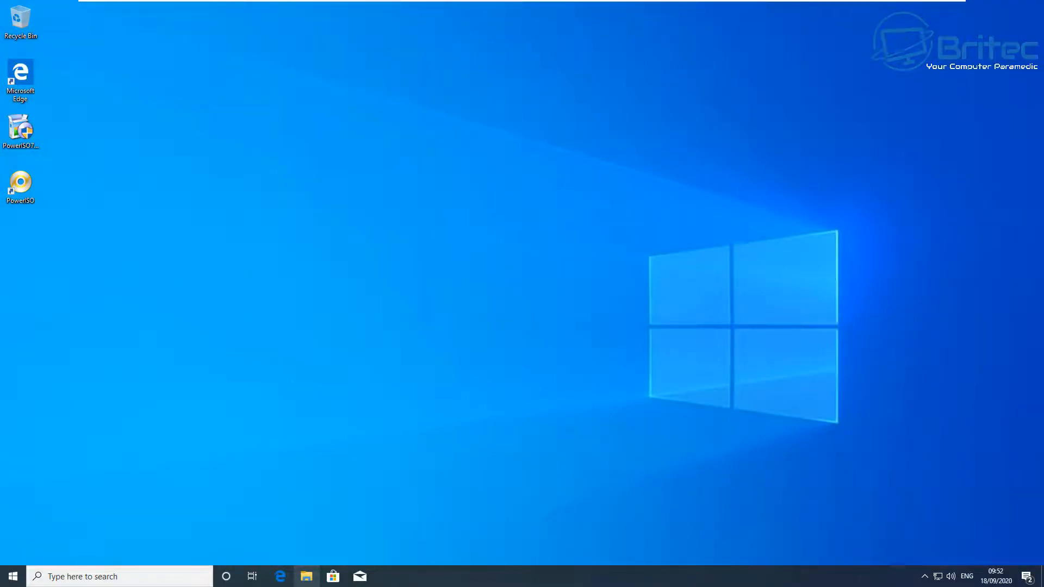
click(305, 577)
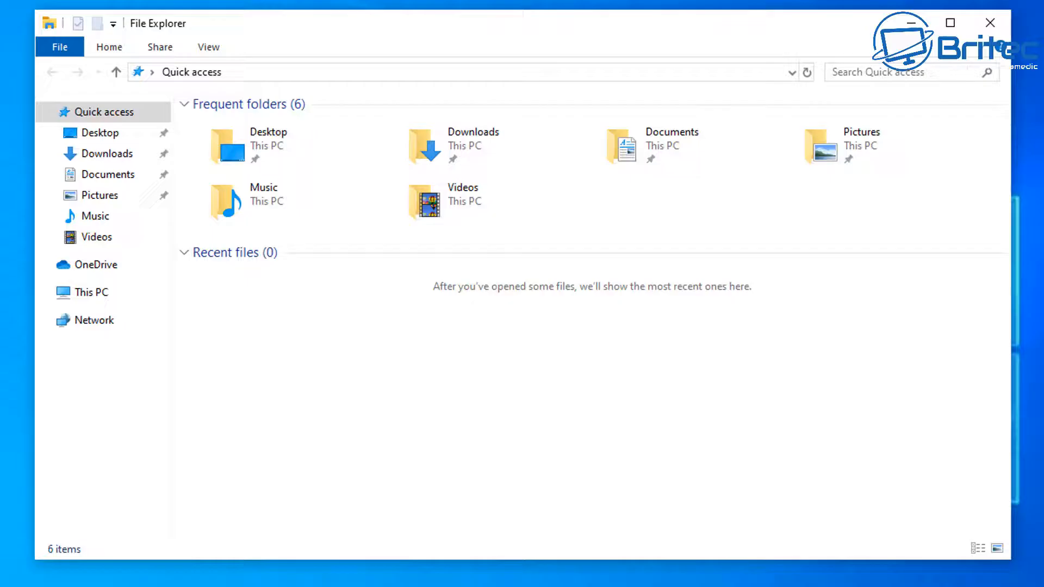
click(91, 292)
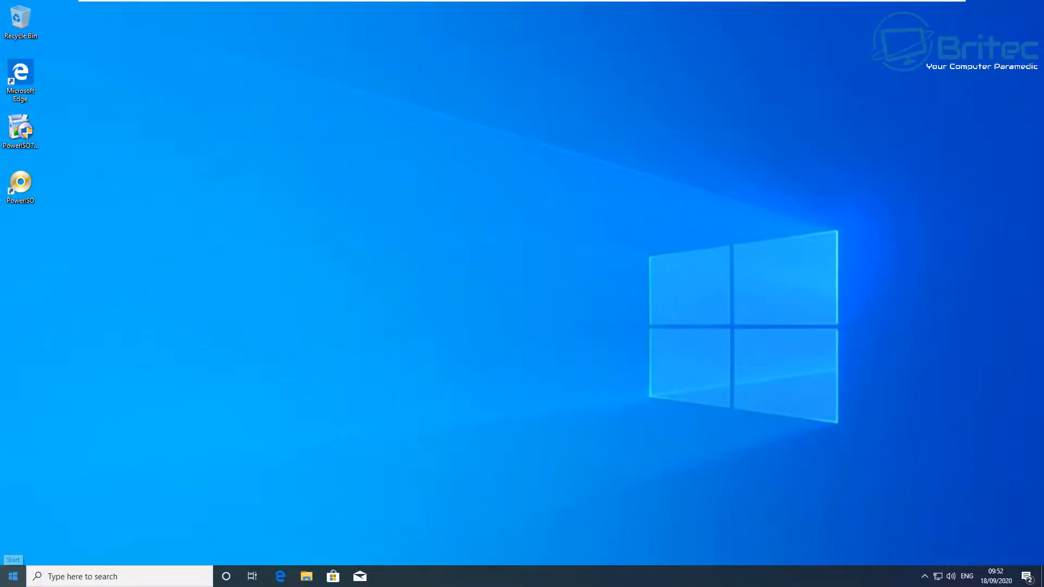
right_click(12, 577)
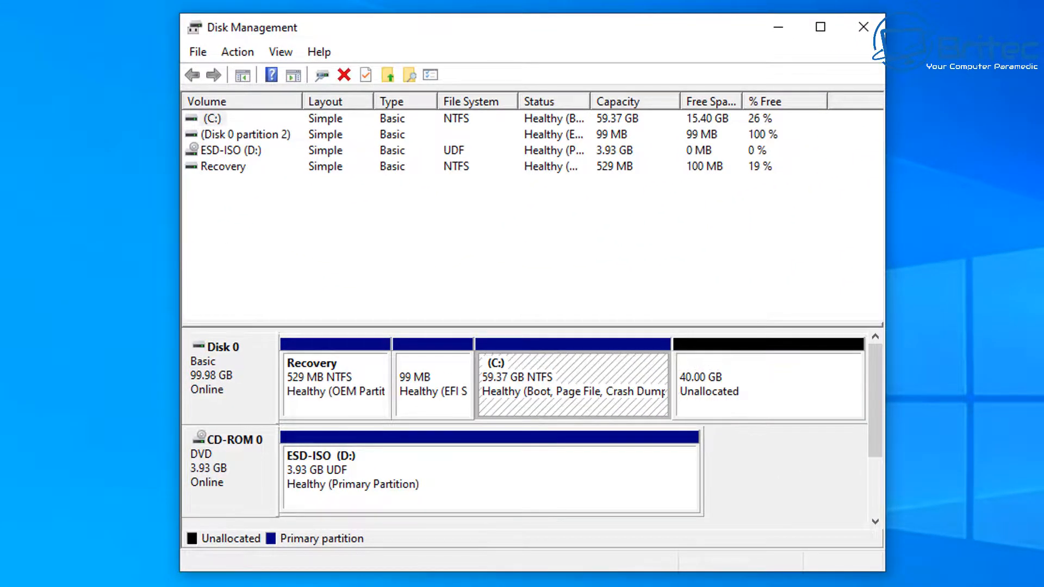
Extend the C: volume through the wizard to 99.37 GB, then close Disk Management
right_click(573, 383)
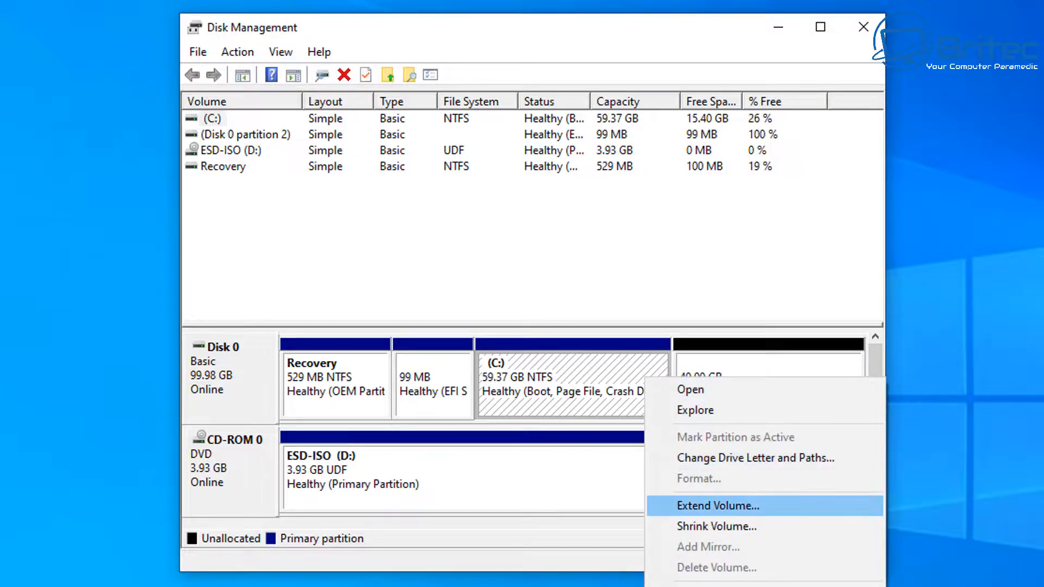
click(717, 506)
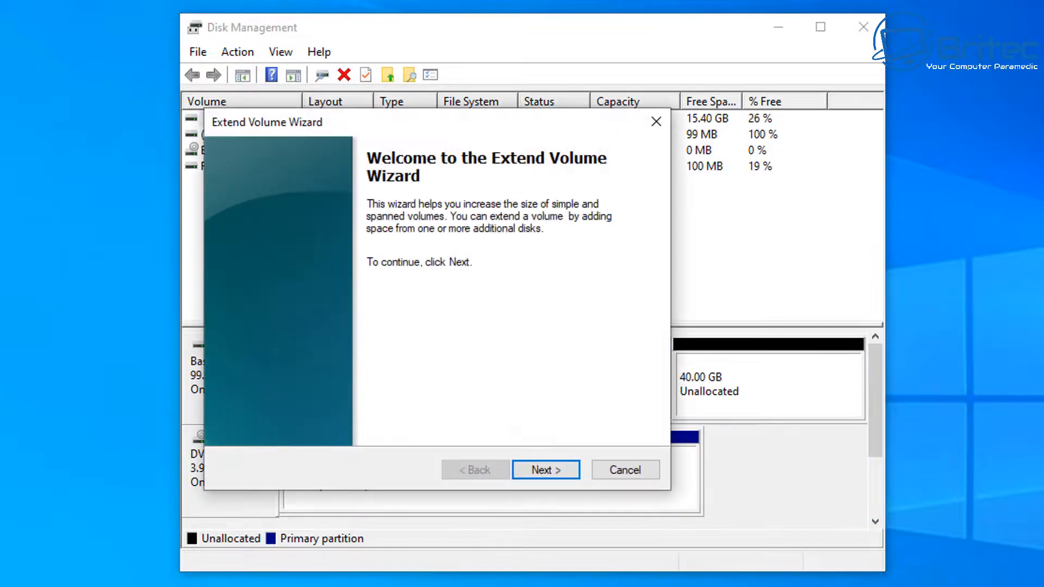
click(545, 470)
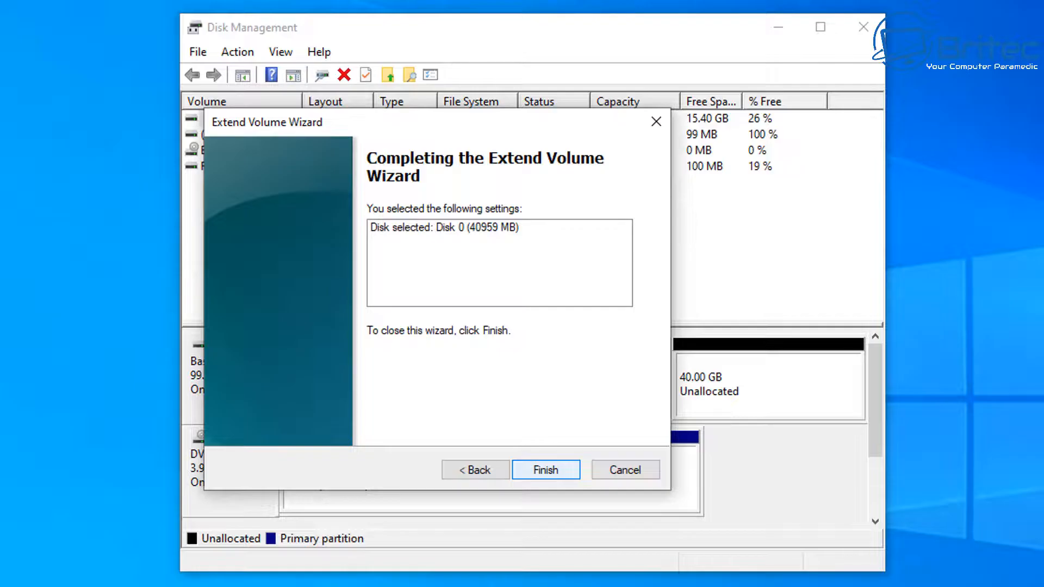
click(545, 470)
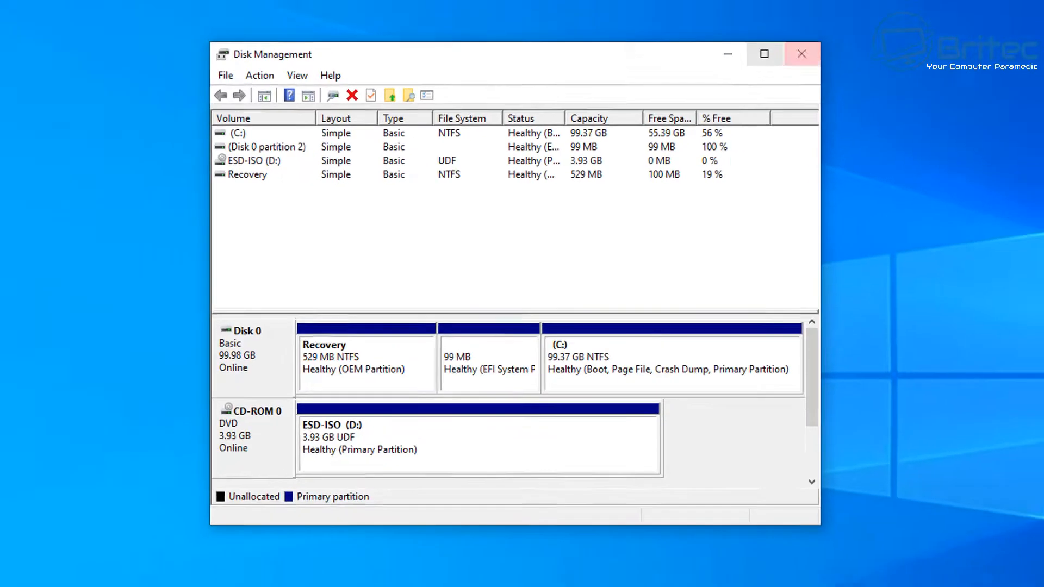
click(801, 54)
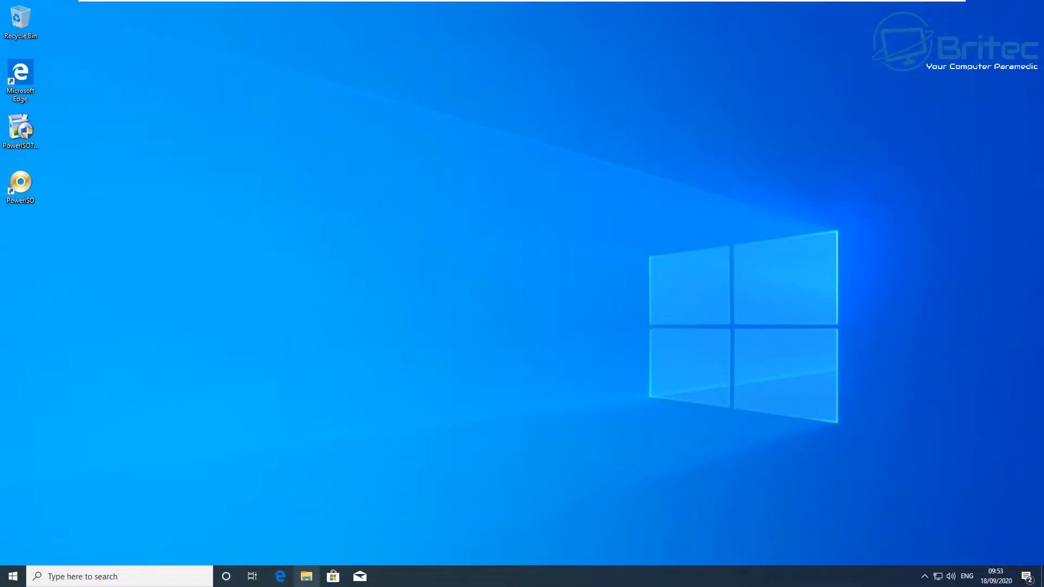
Confirm in This PC that C: reports 55.3 GB free of 99.3 GB, then close Explorer
click(306, 576)
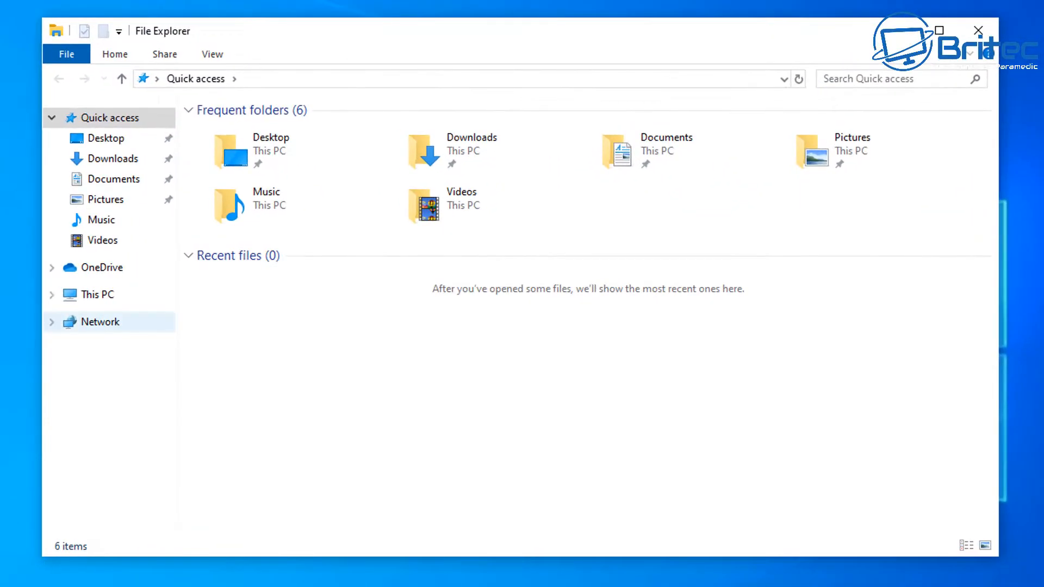
click(97, 295)
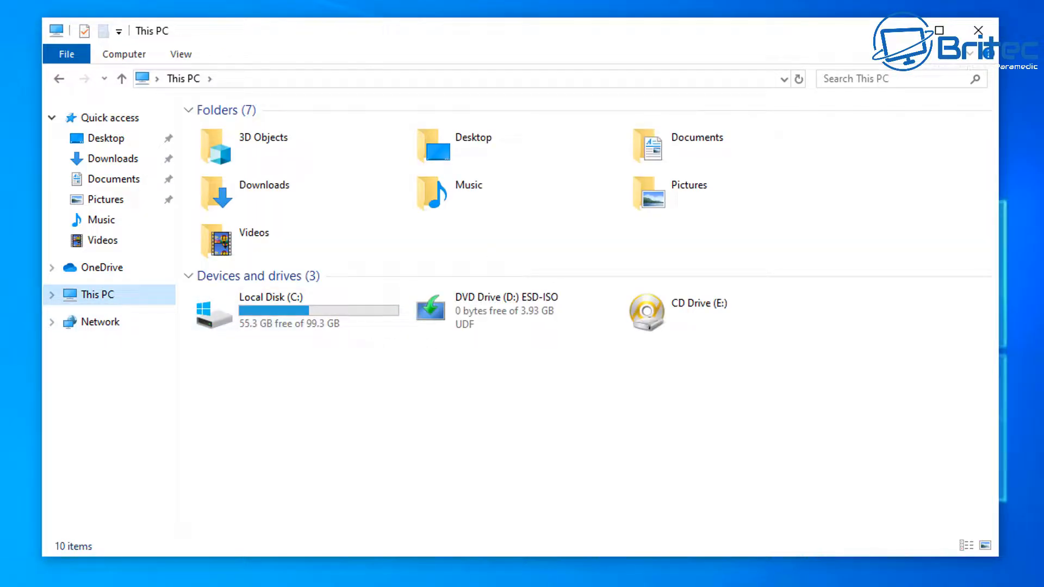
click(293, 310)
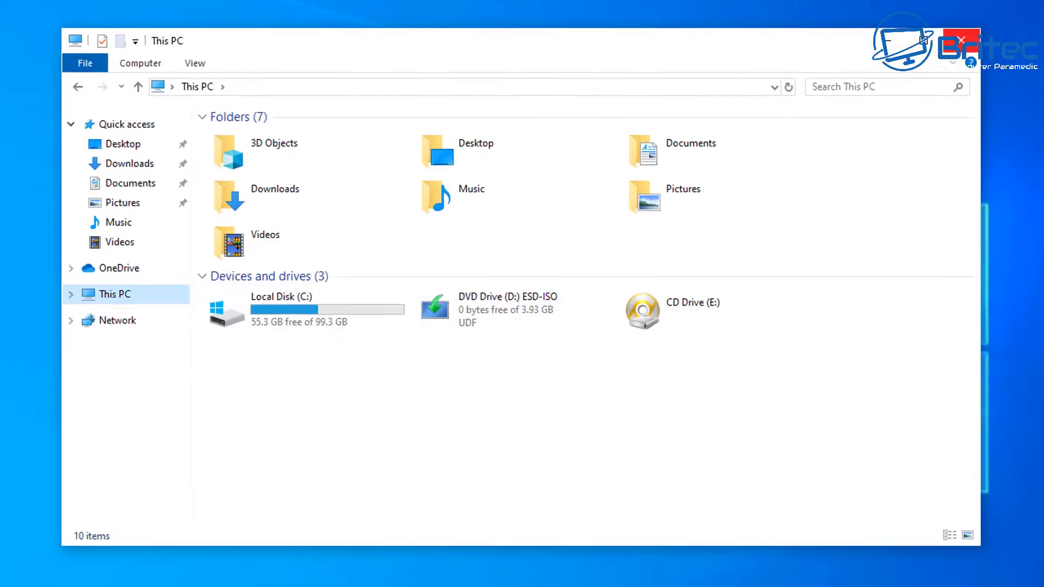
click(961, 41)
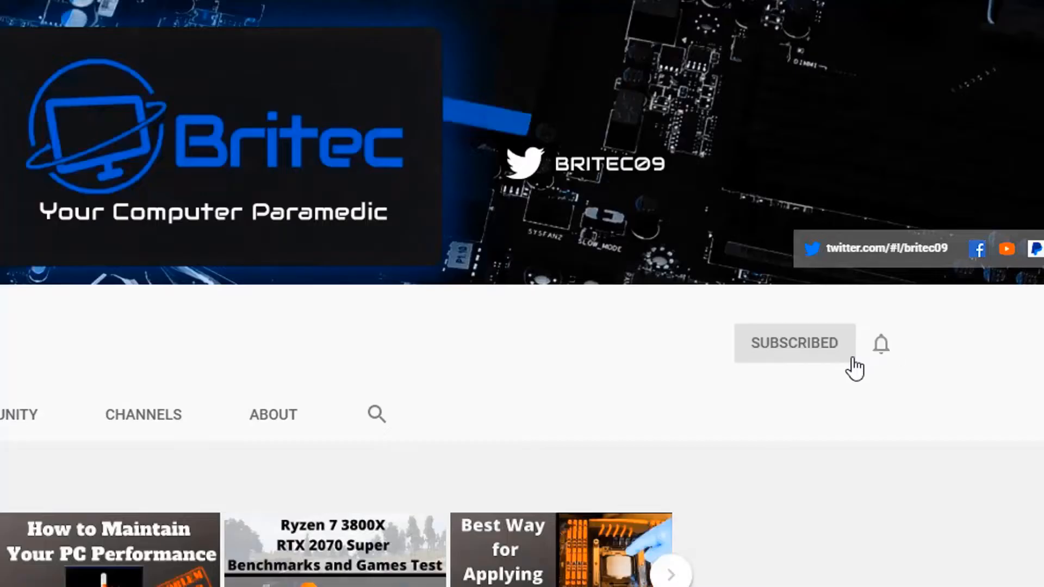
mouse_move(885, 357)
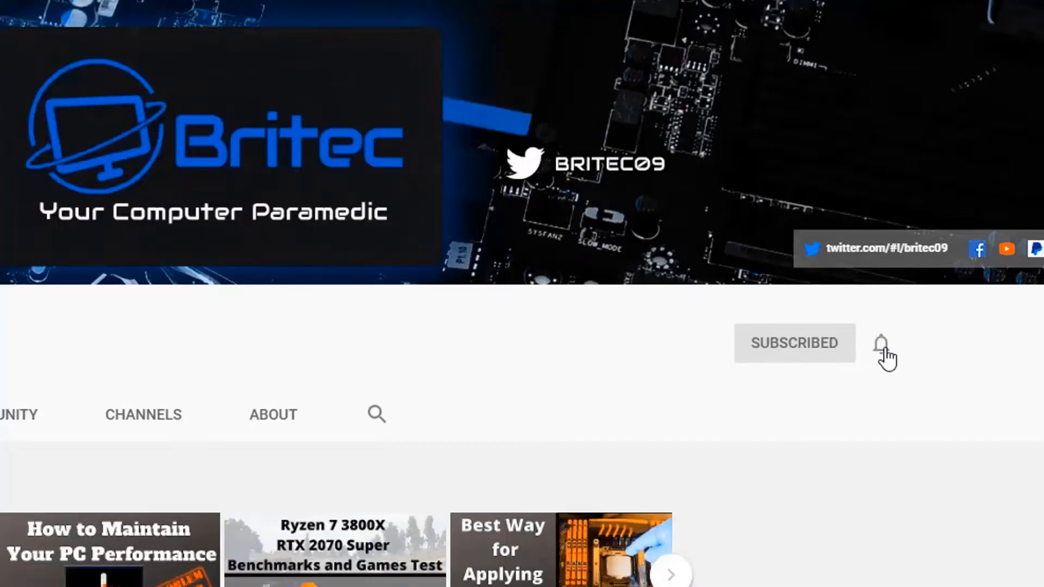
Show the channel's All / Personalized notification options from the bell icon
click(881, 345)
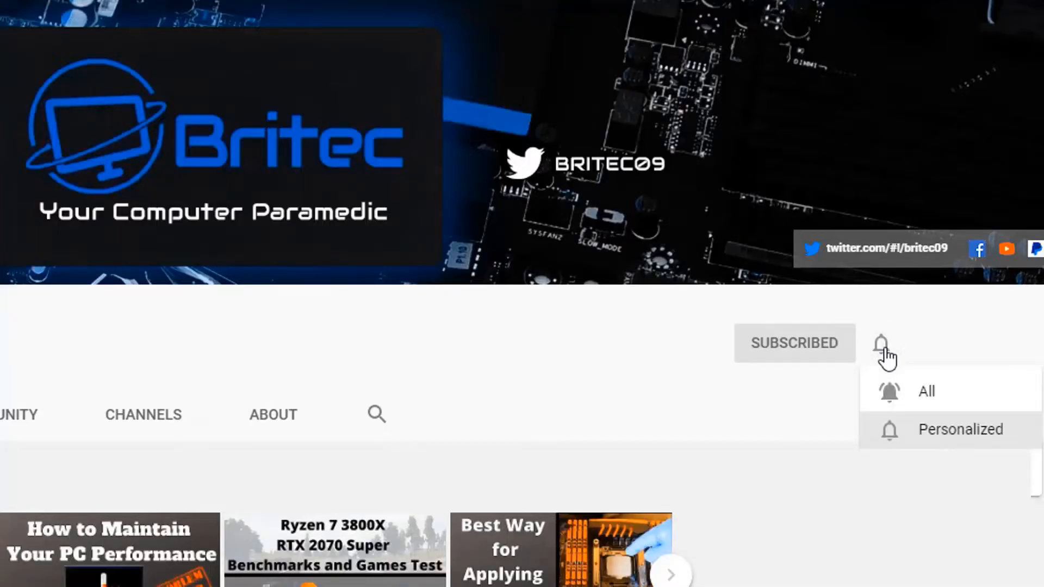